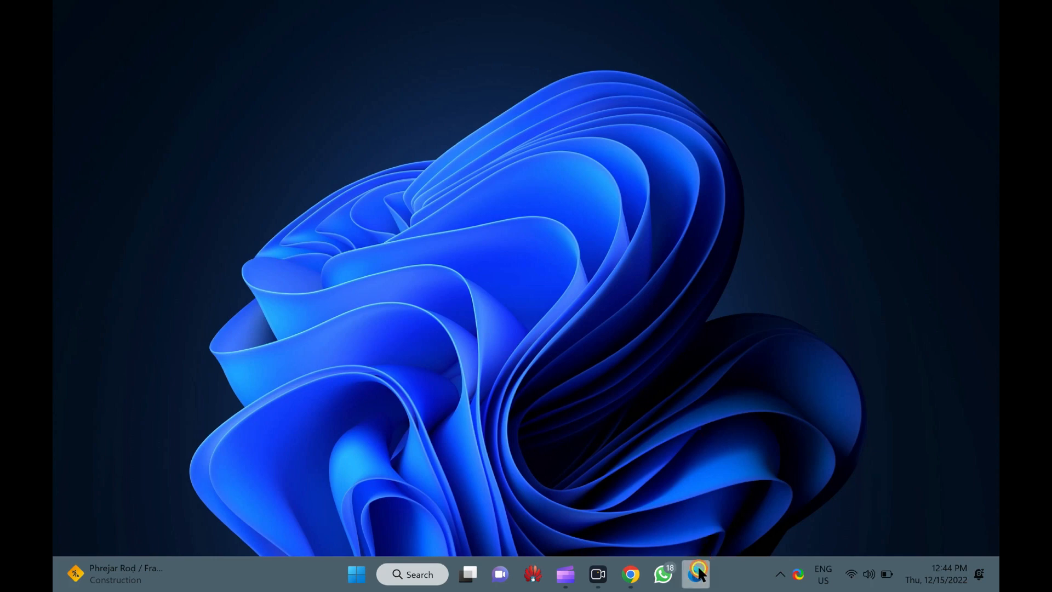
- Launch Edge from the taskbar and open Settings from the Settings and more menu
{"action": "left_click", "coordinate": [696, 574]}
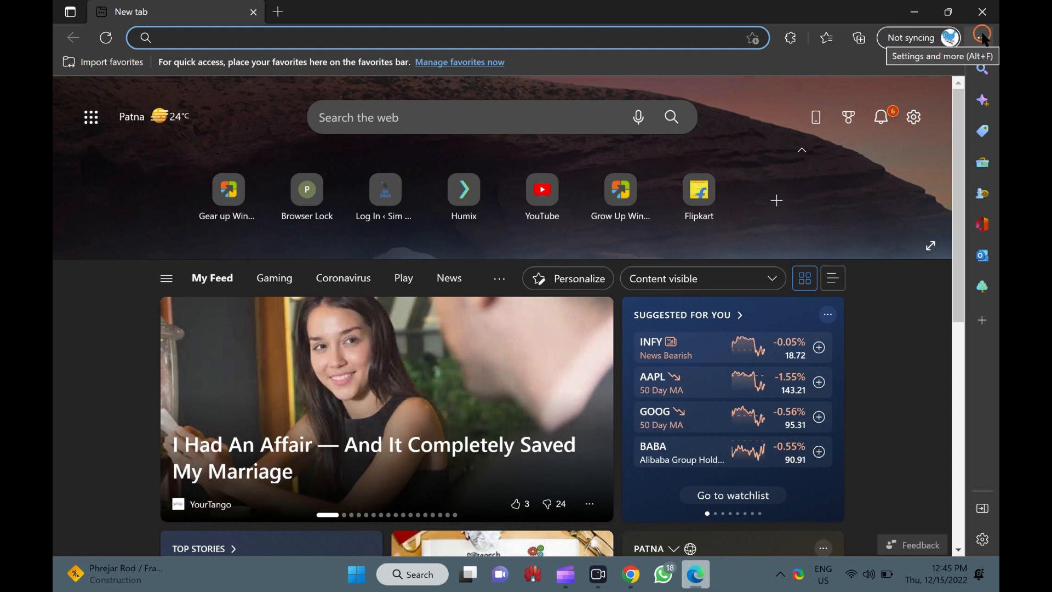
{"action": "left_click", "coordinate": [980, 38]}
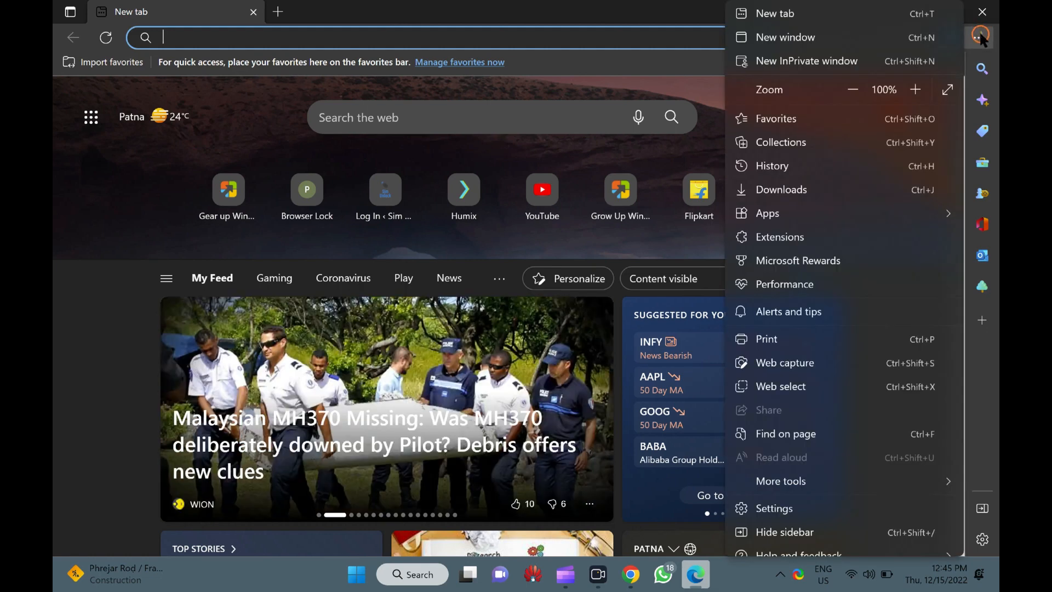
{"action": "left_click", "coordinate": [774, 509]}
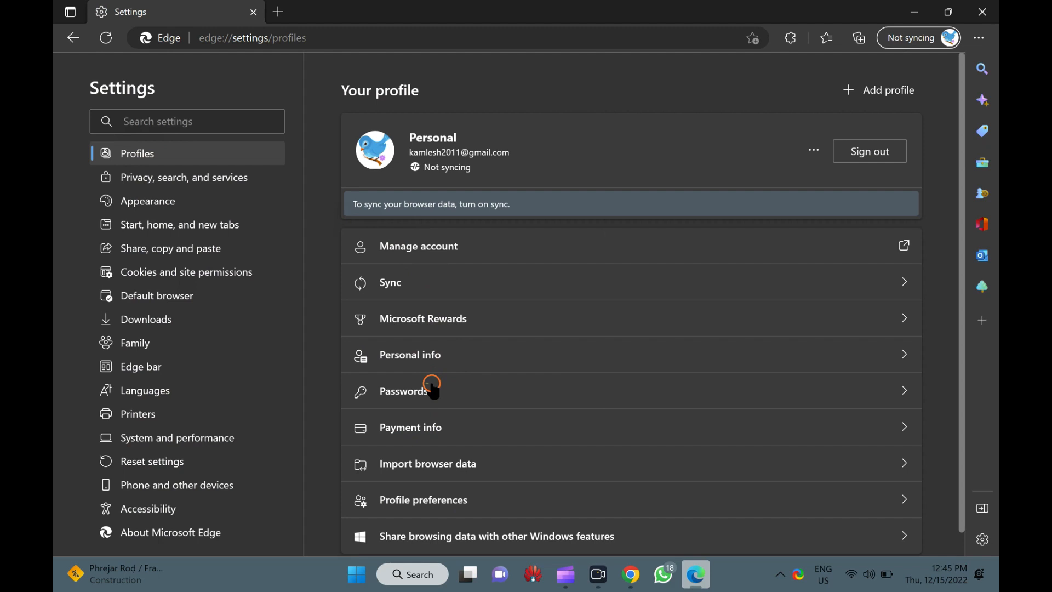
- Open the Passwords page under Your profile and choose Export passwords from More actions
{"action": "left_click", "coordinate": [404, 391]}
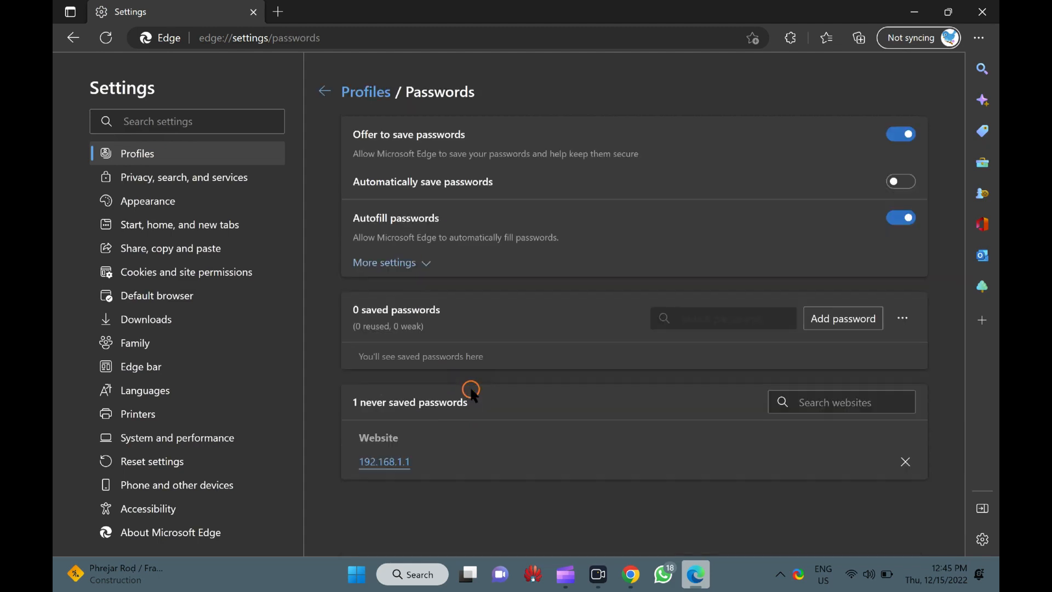
{"action": "mouse_move", "coordinate": [887, 284]}
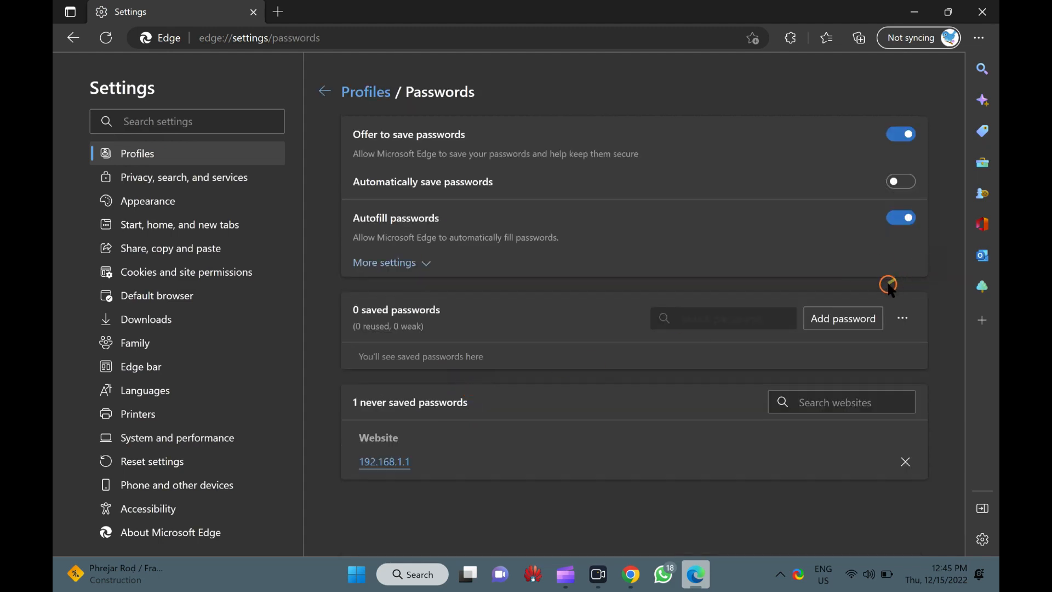
{"action": "mouse_move", "coordinate": [903, 318]}
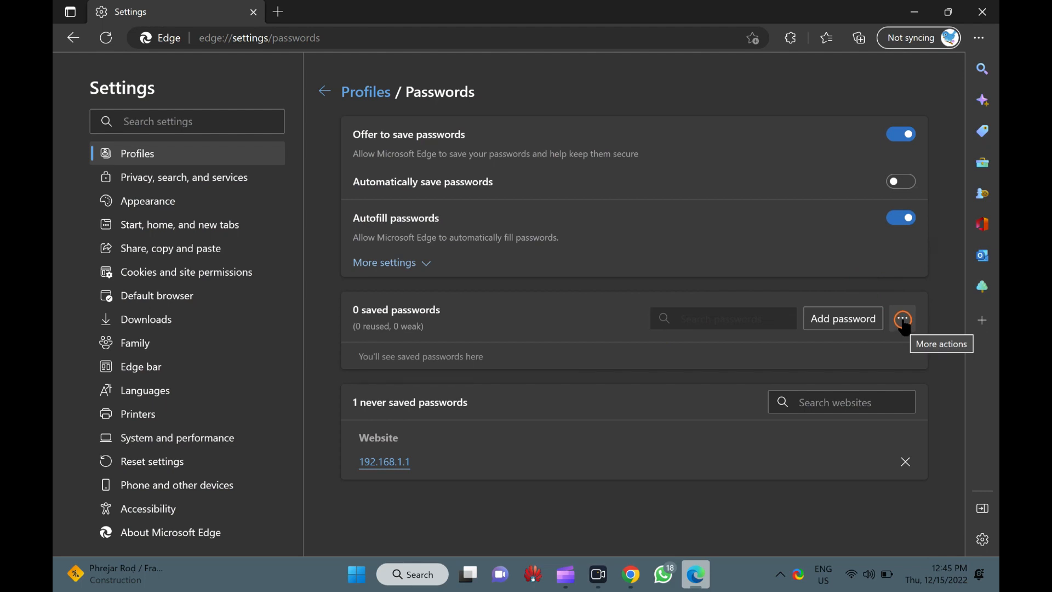
{"action": "left_click", "coordinate": [903, 318]}
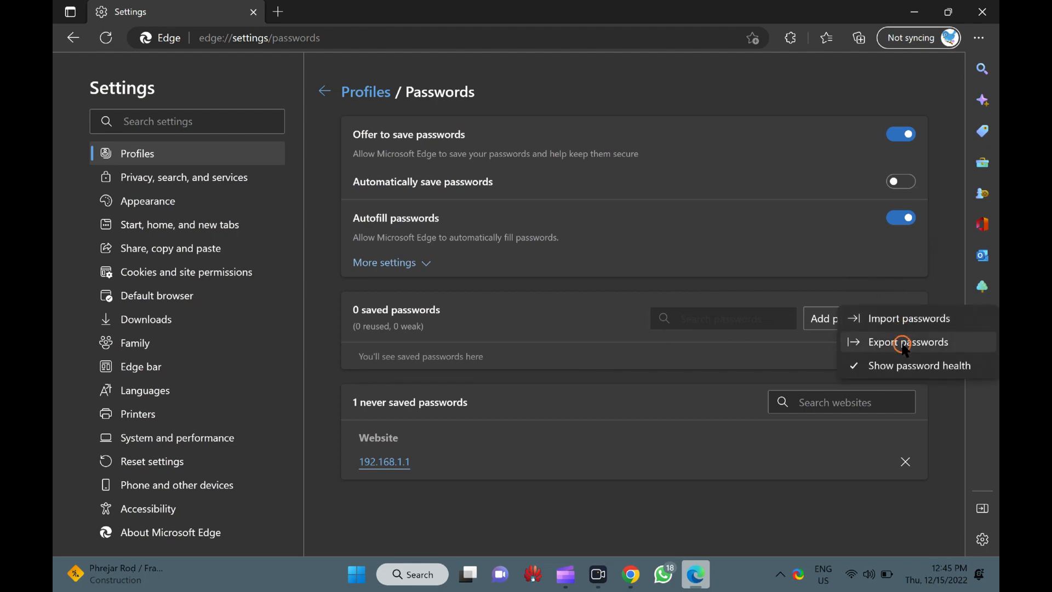
{"action": "left_click", "coordinate": [908, 341]}
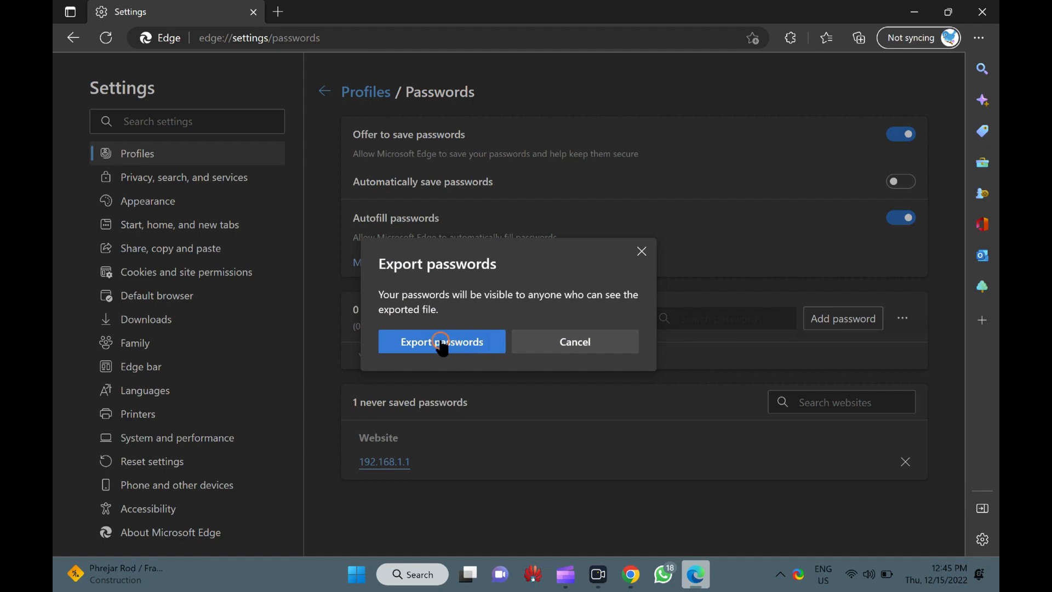
- Confirm Export passwords, verify identity via More choices, and confirm the export again
{"action": "left_click", "coordinate": [440, 342]}
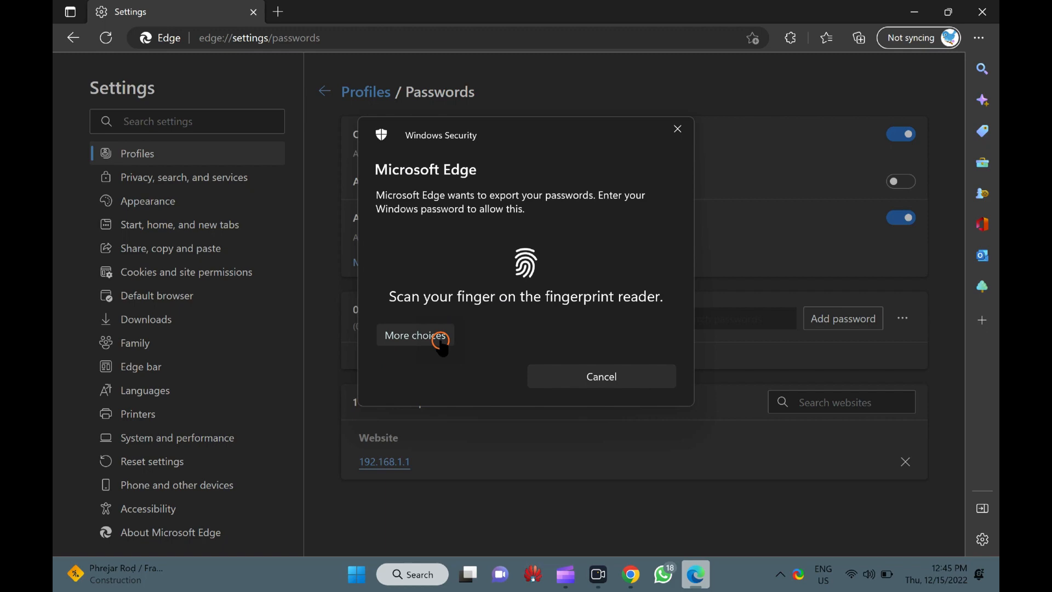
{"action": "left_click", "coordinate": [415, 335]}
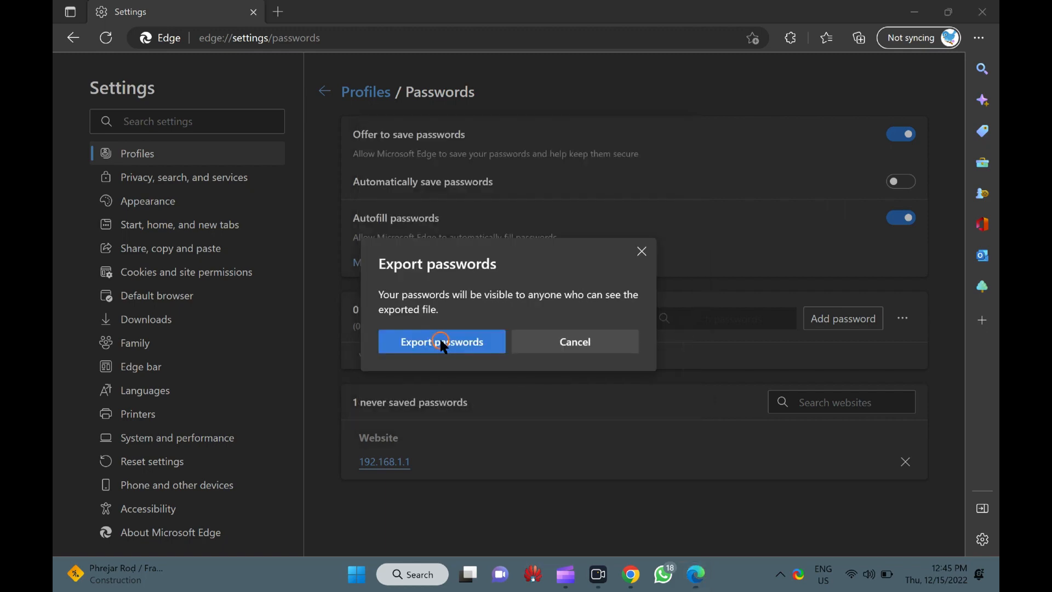
{"action": "left_click", "coordinate": [442, 341]}
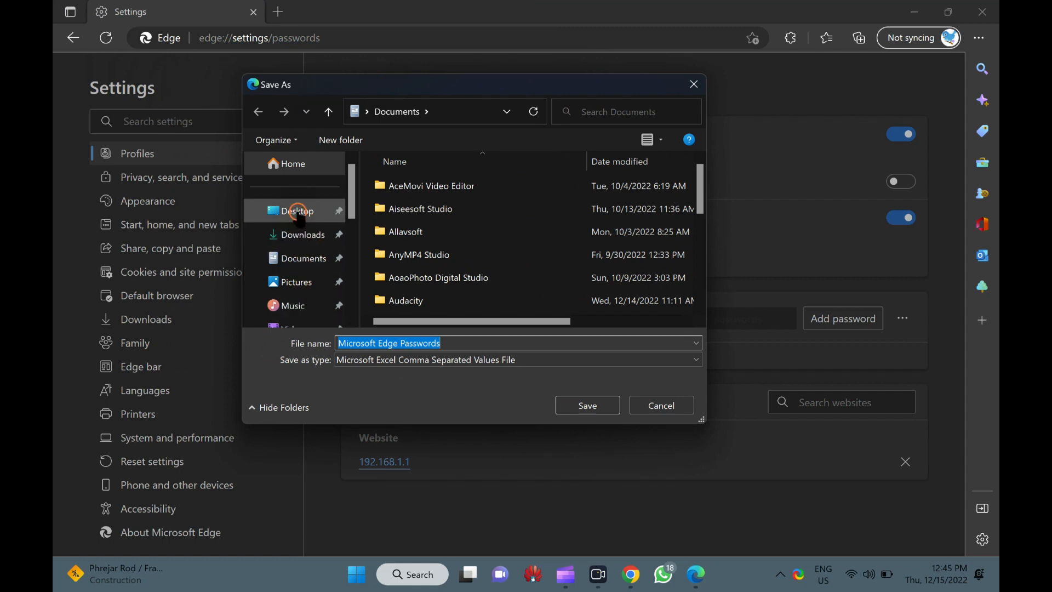
- Save the file as 'Microsoft Edge Passwords' in the Desktop folder
{"action": "left_click", "coordinate": [297, 211]}
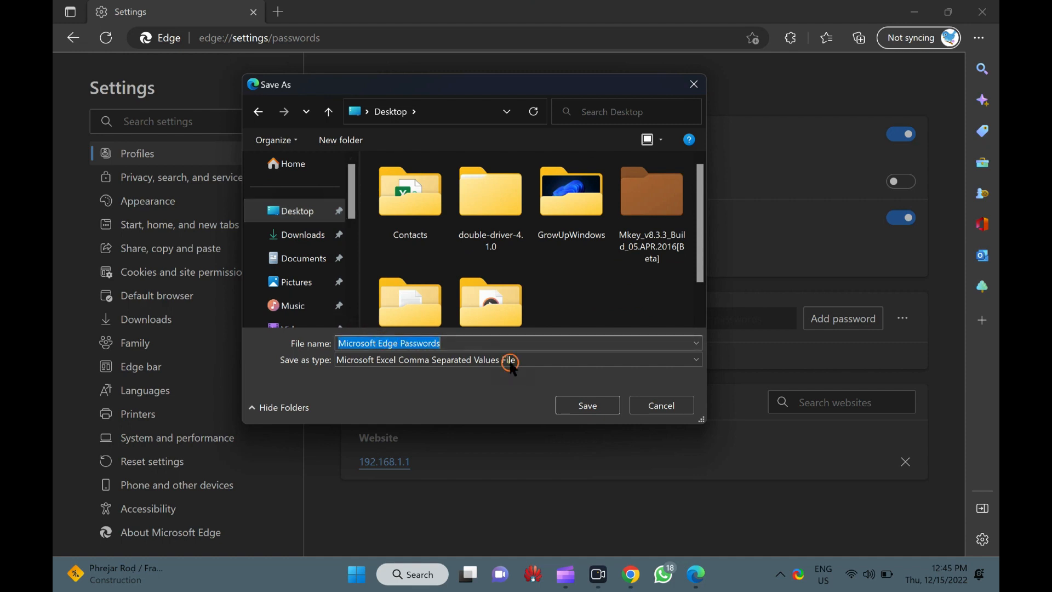
{"action": "left_click", "coordinate": [463, 343]}
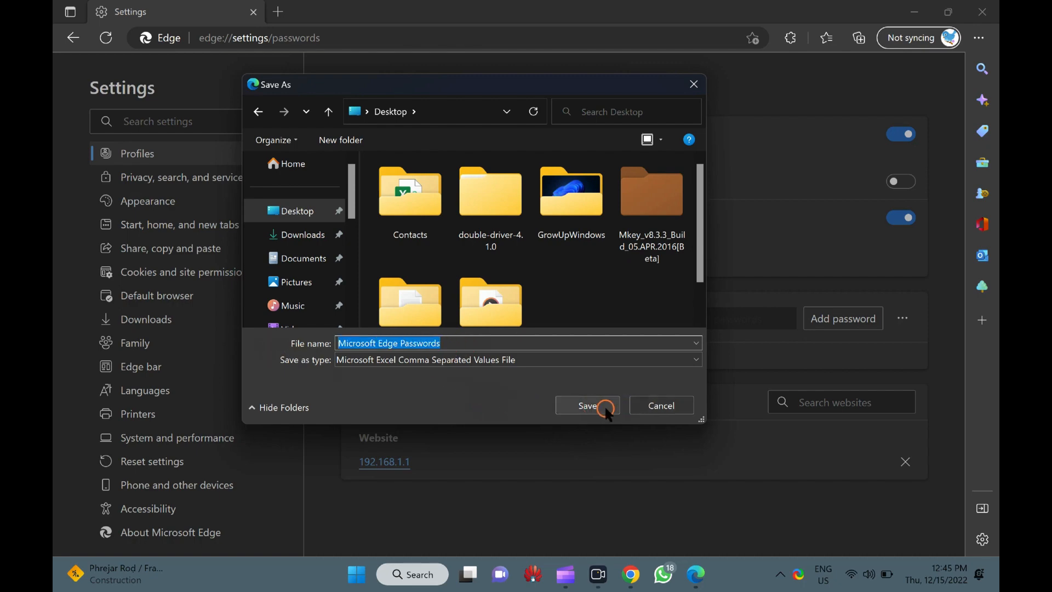
{"action": "left_click", "coordinate": [587, 406]}
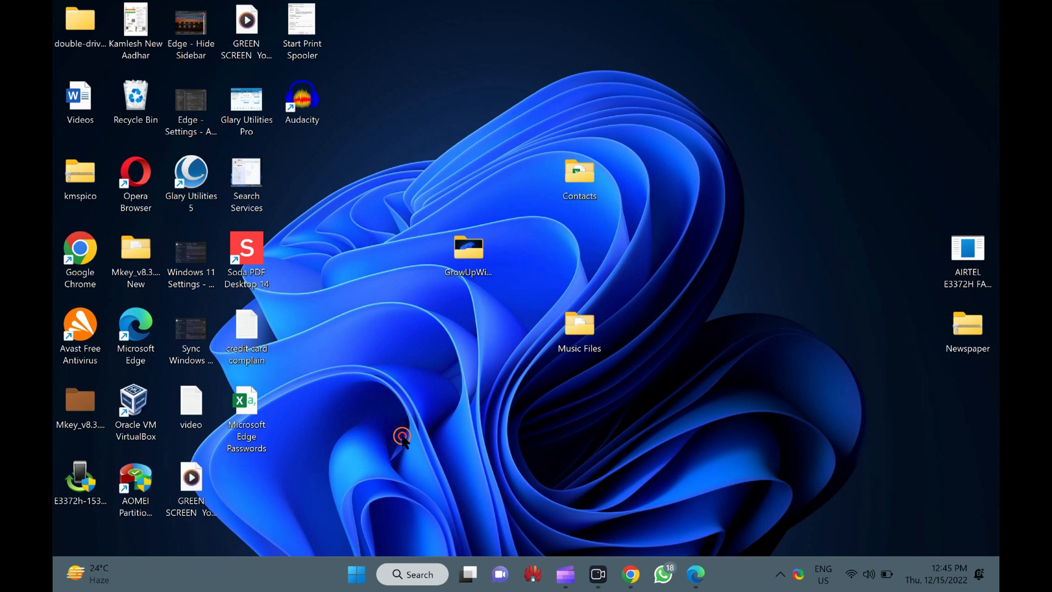
- Use the desktop right-click menu to hide desktop icons, then restore Edge's Passwords page
{"action": "right_click", "coordinate": [402, 436]}
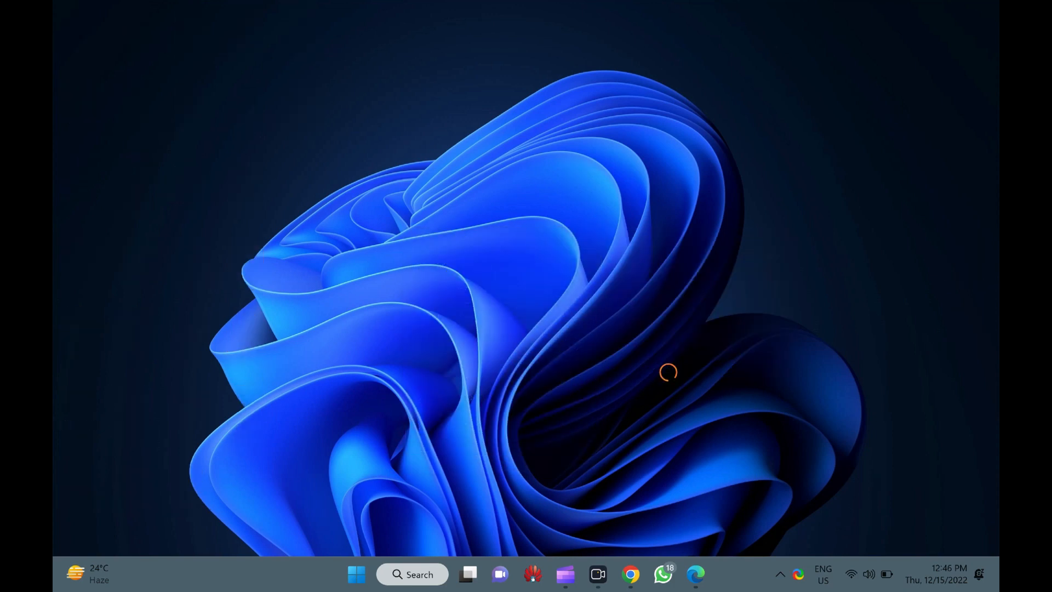
{"action": "left_click", "coordinate": [695, 574]}
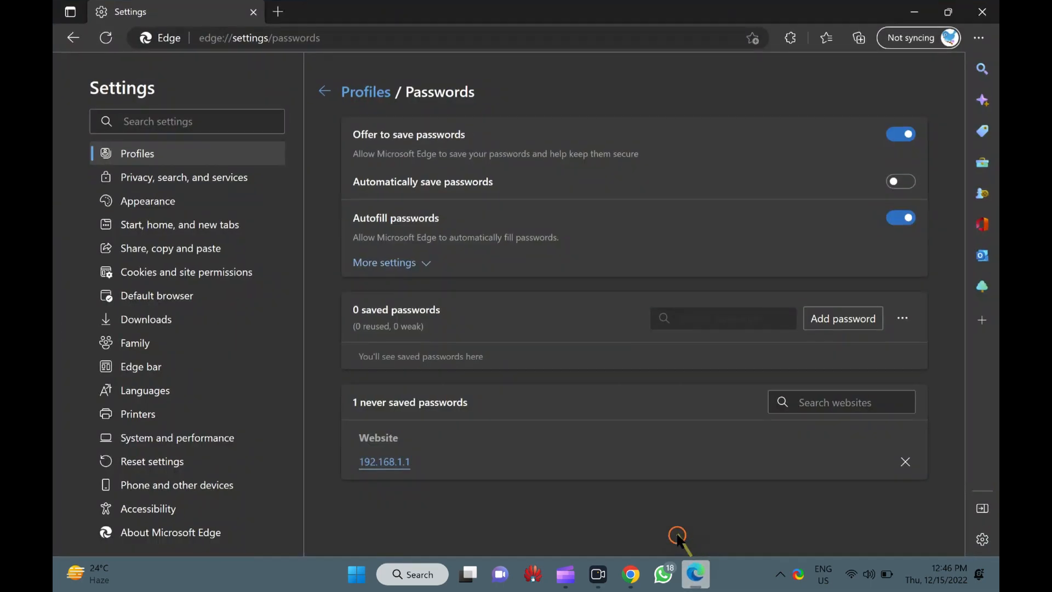
{"action": "mouse_move", "coordinate": [592, 382]}
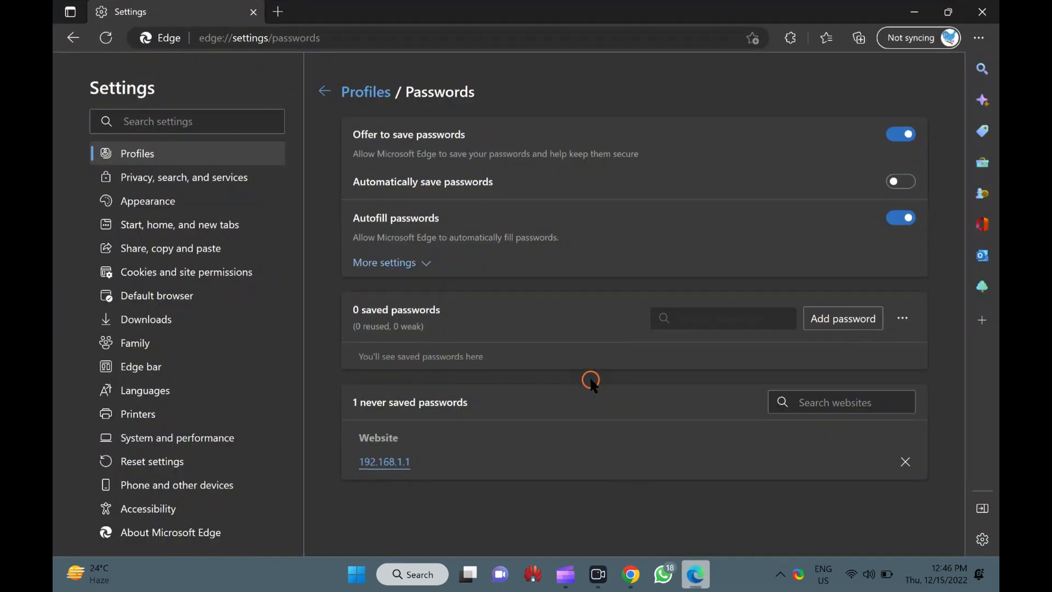